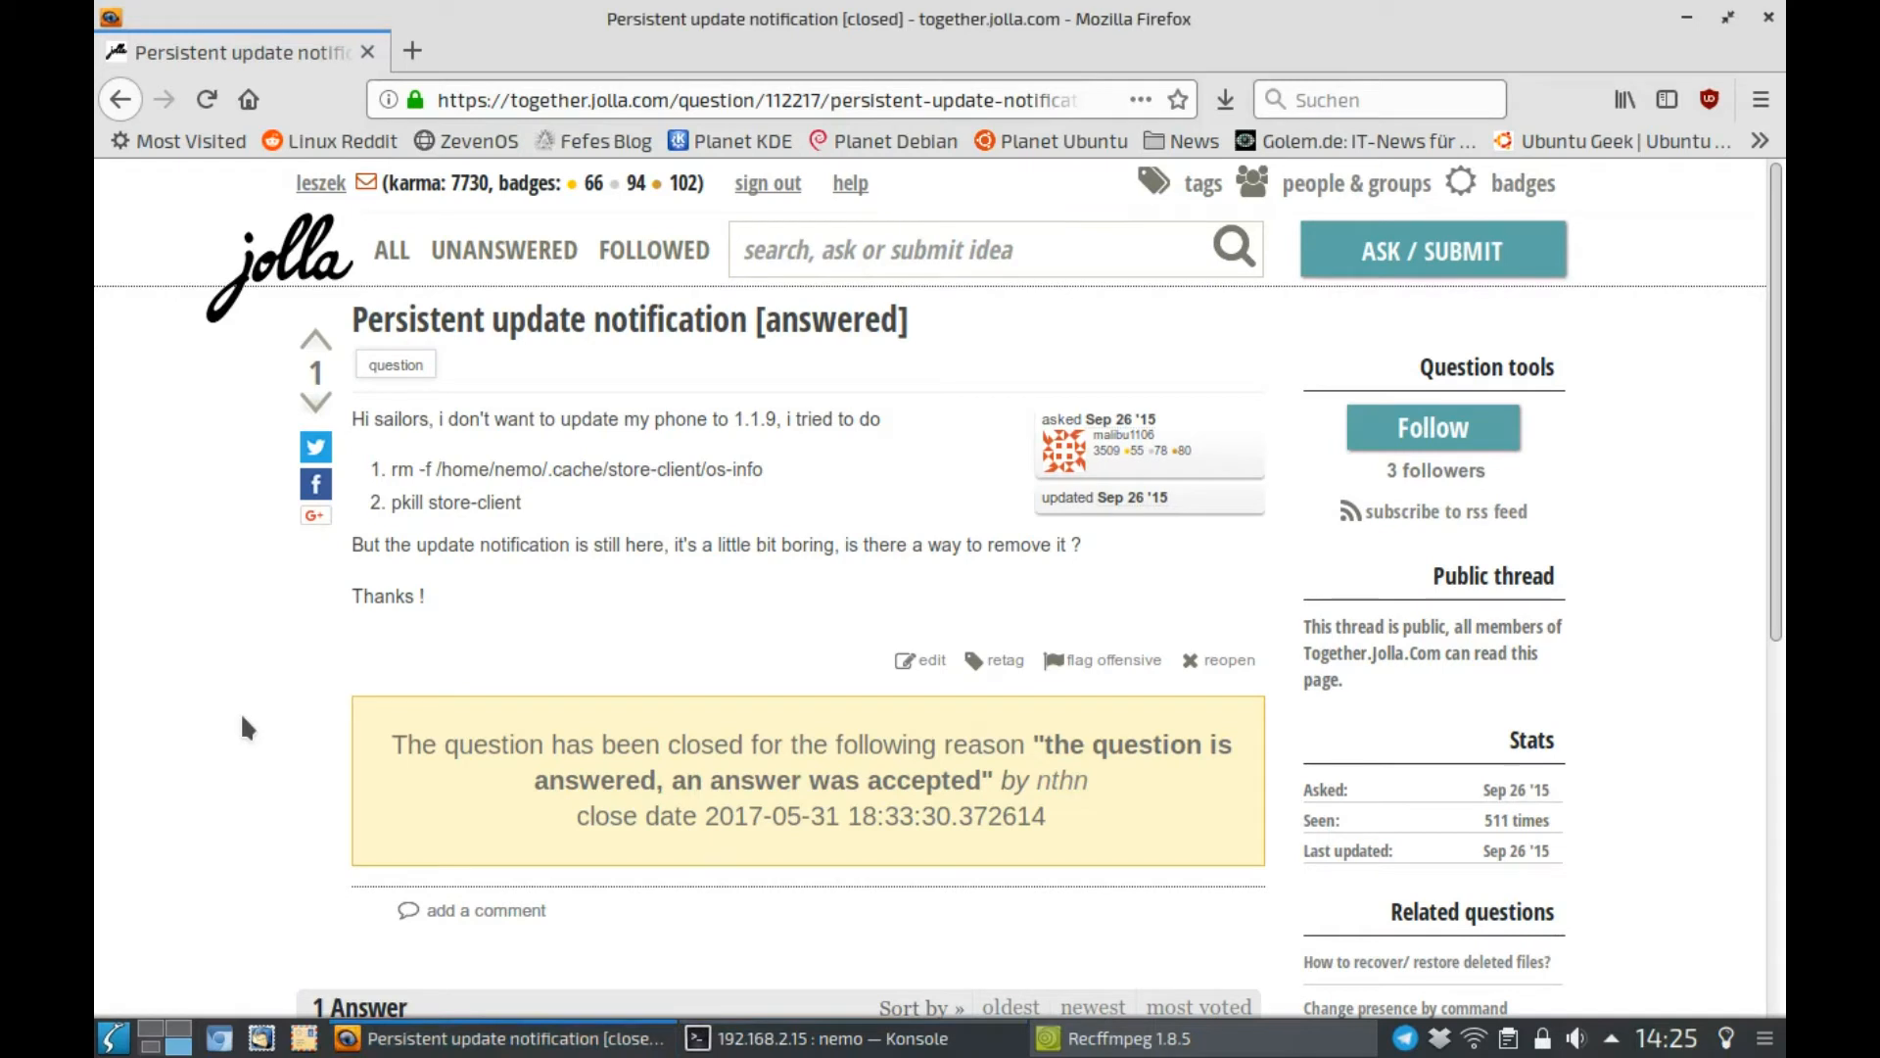
{"action": "mouse_move", "coordinate": [768, 488]}
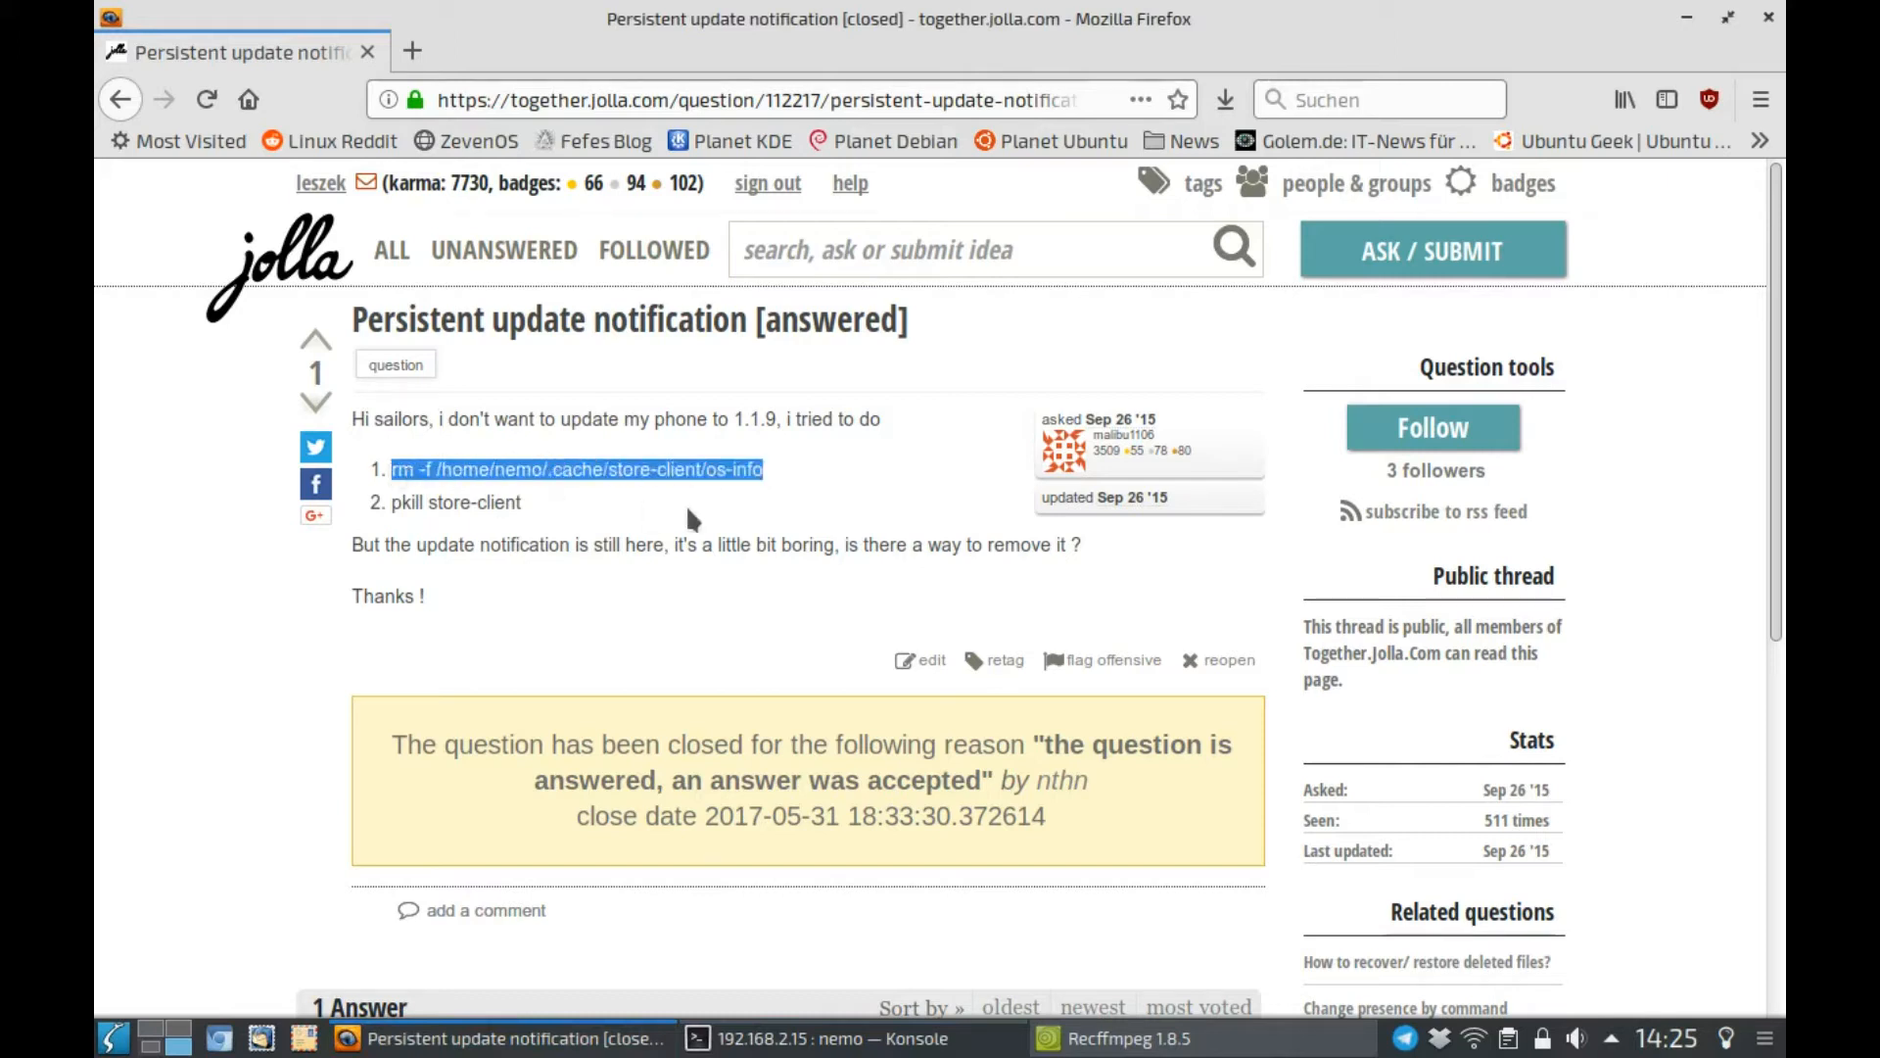
{"action": "mouse_move", "coordinate": [654, 537]}
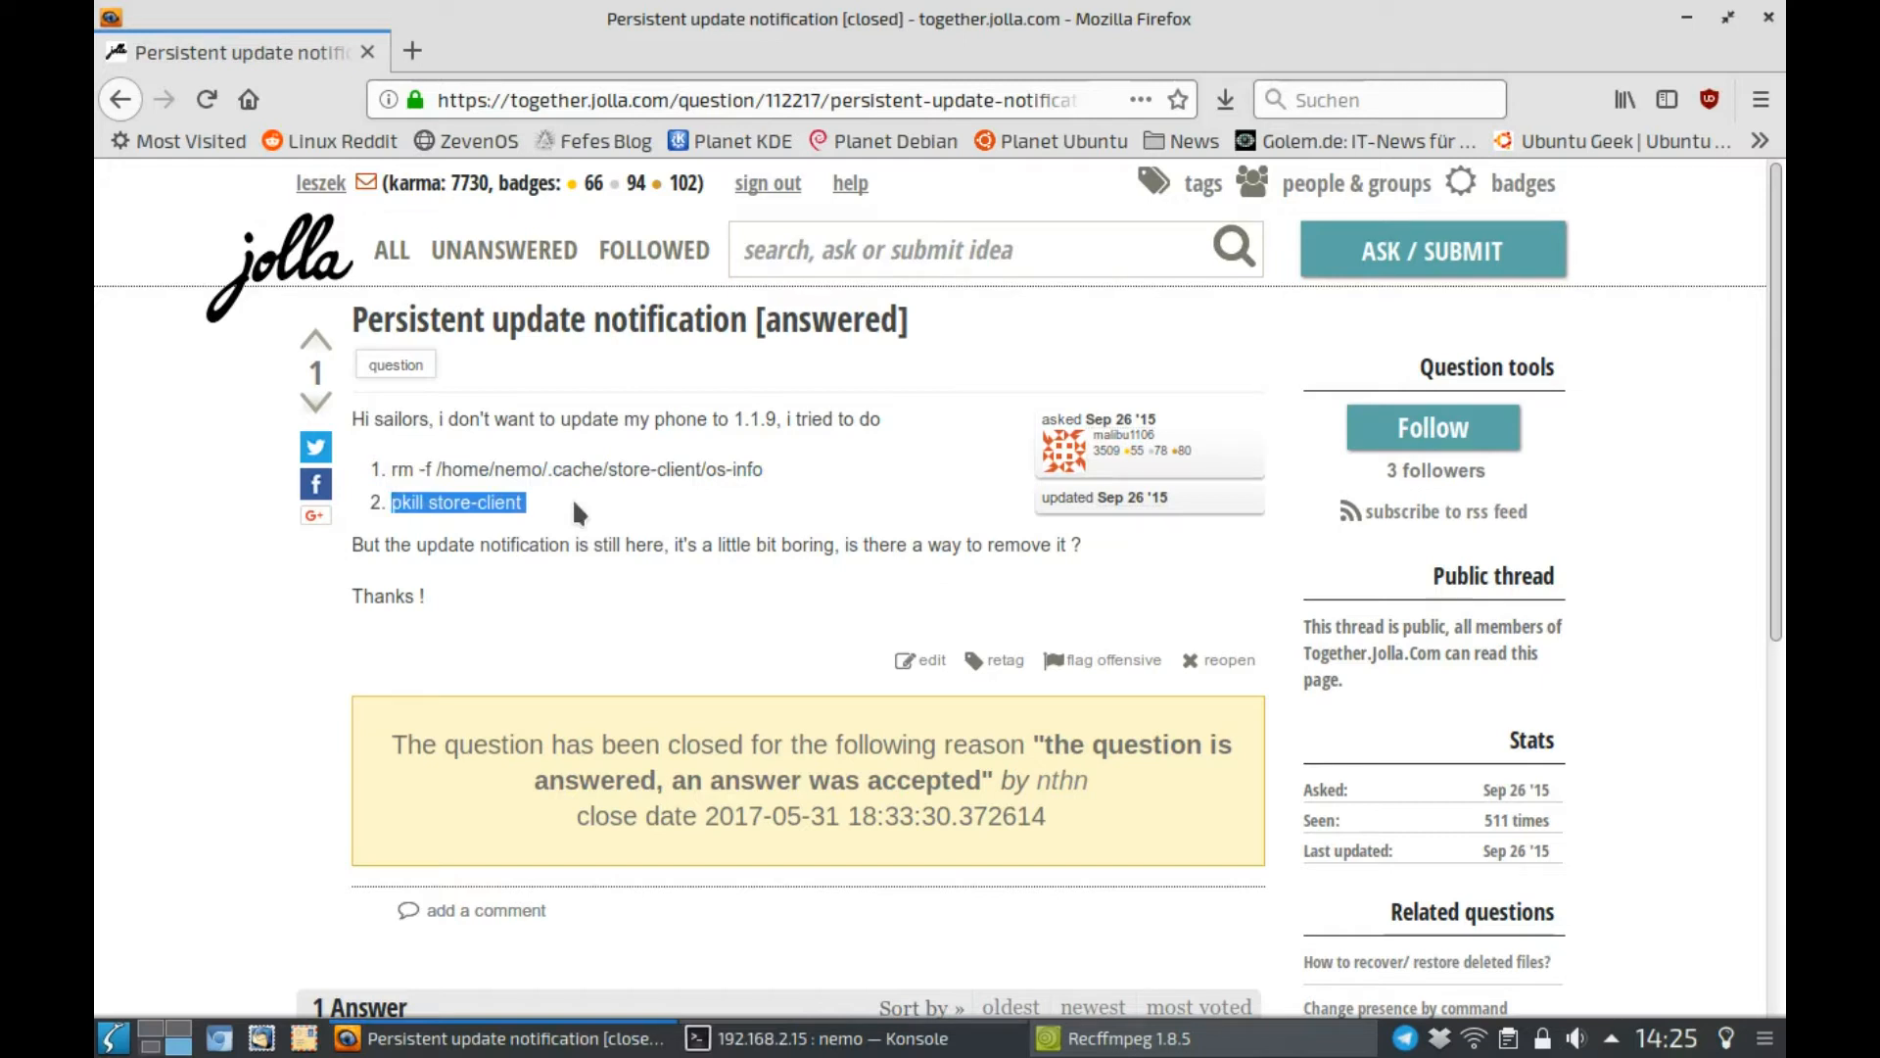
- Enter an rm command for /home/nemo/.local/share/system/privileged/Notifications/notifications.db without running it
{"action": "left_click", "coordinate": [830, 1038]}
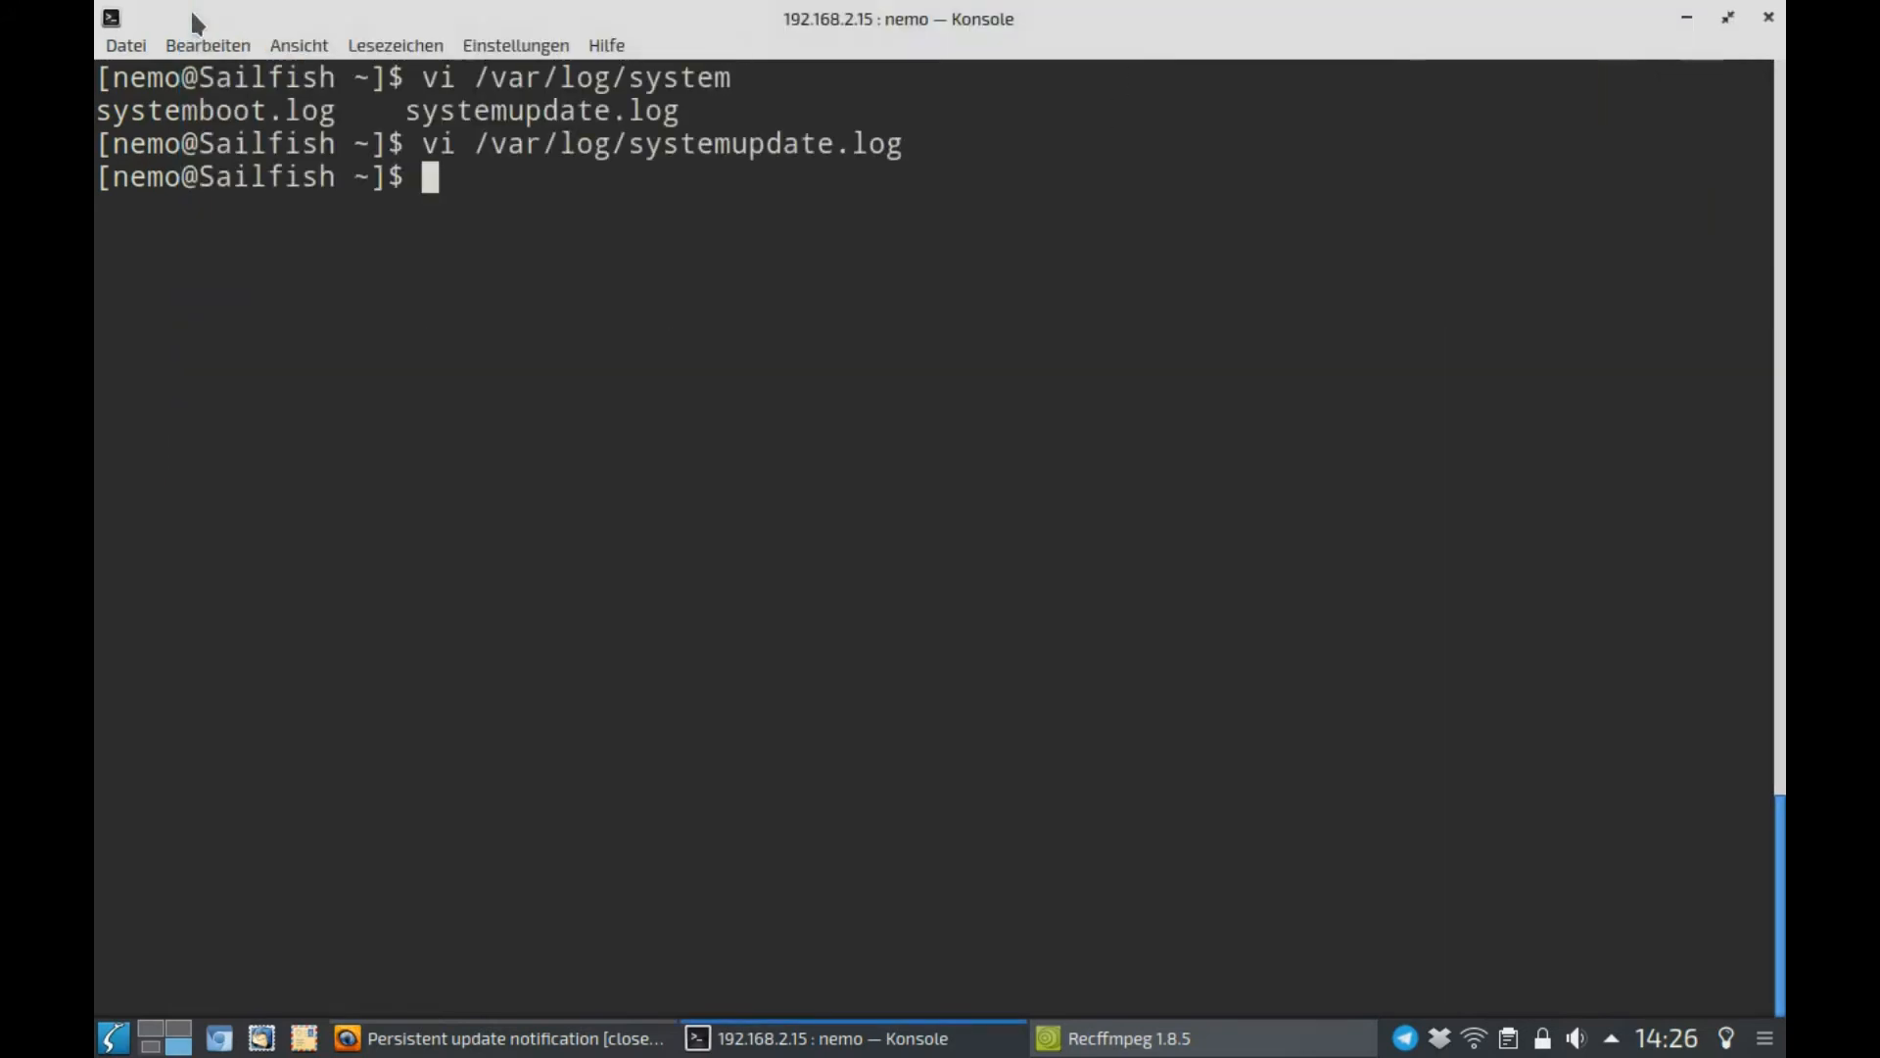
{"action": "type", "text": "rm /home/nemo/.local/share/system/privileged/Notifications/notifications.db"}
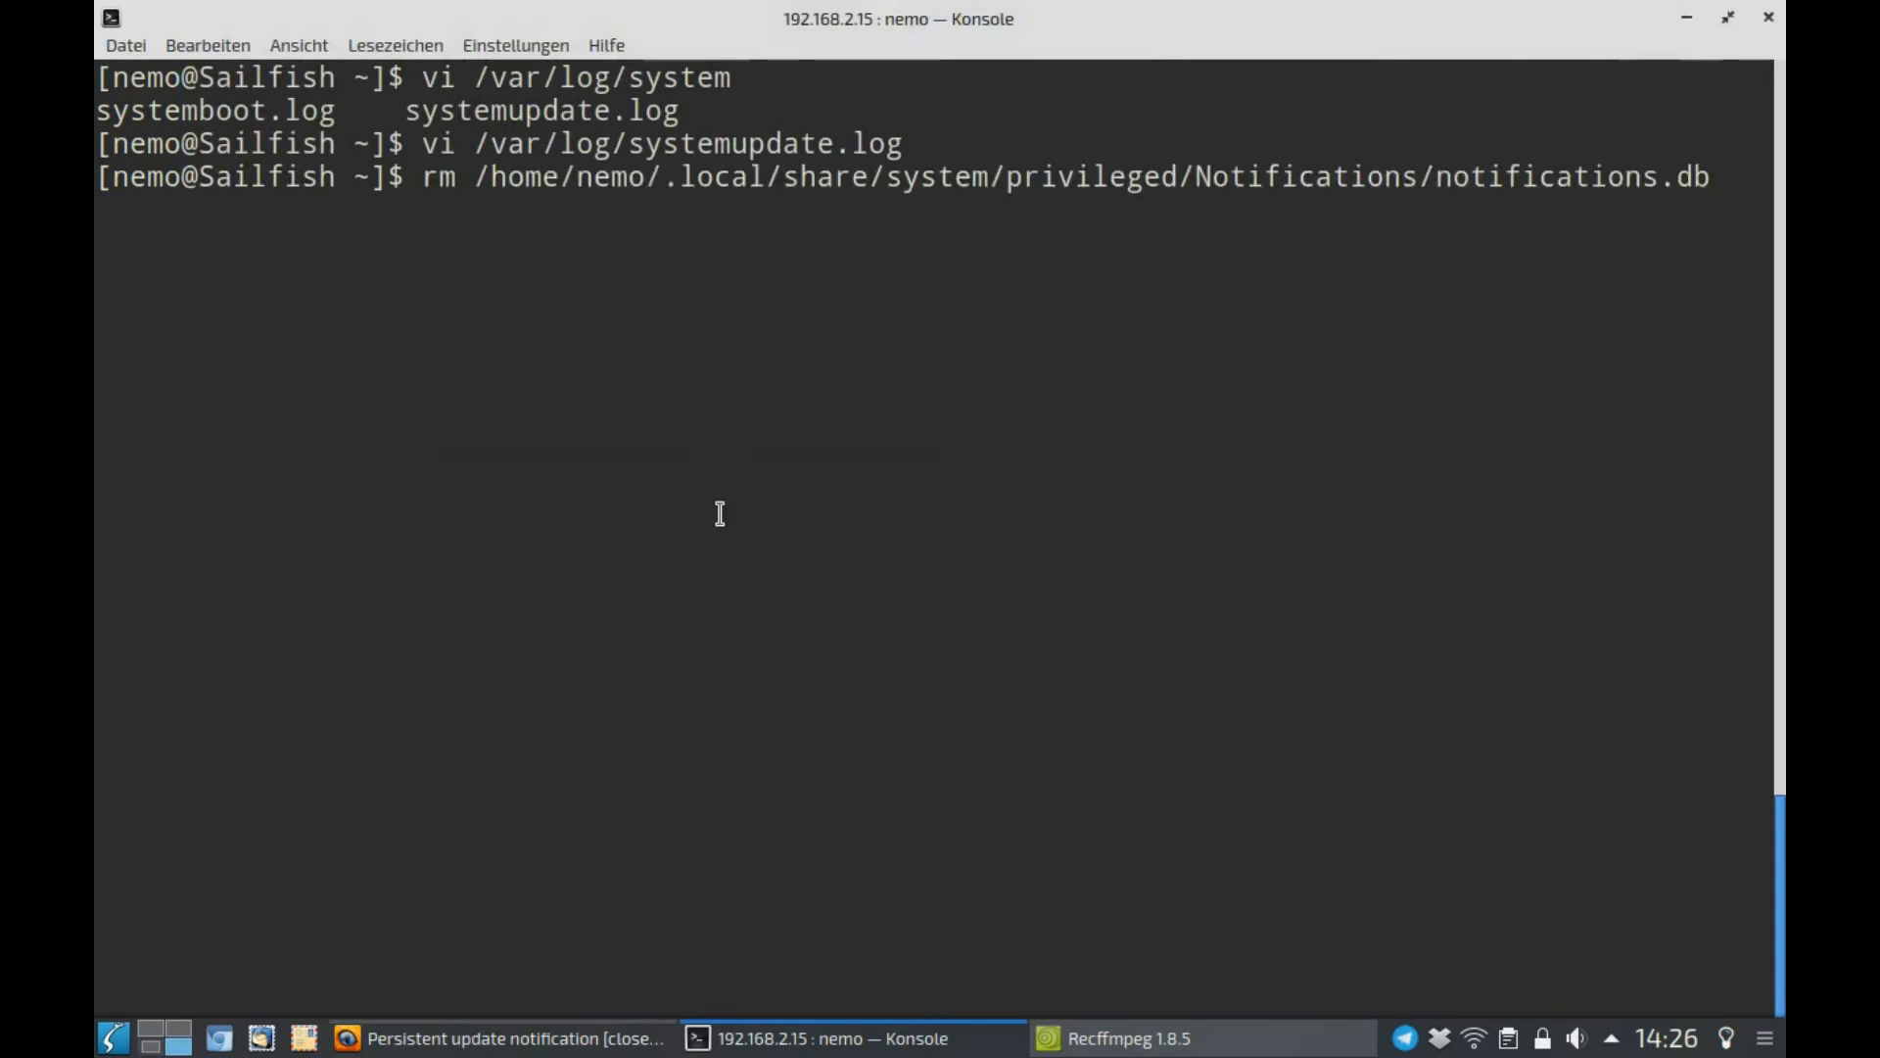